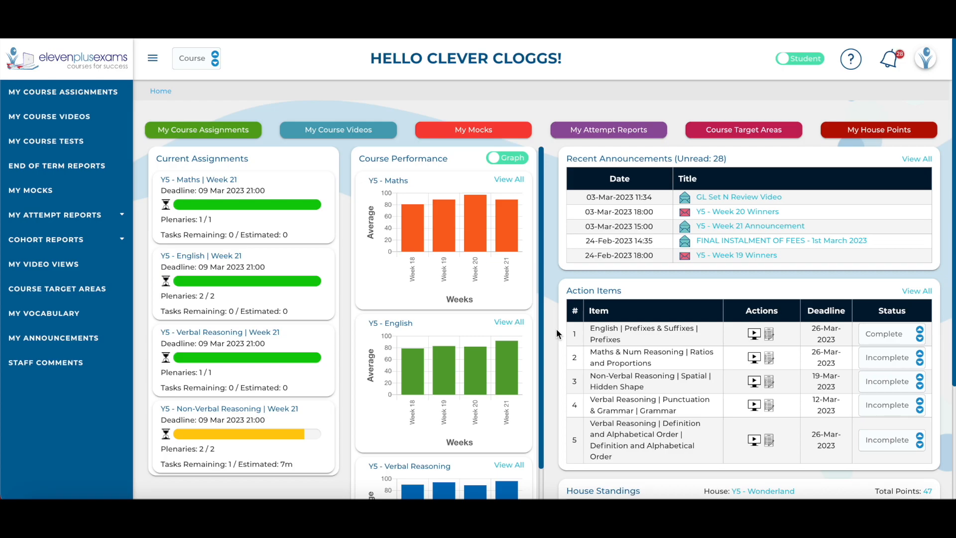
# Show the My Course Tests list for the first action item's English Prefixes subtopic.
pyautogui.scroll(-3)
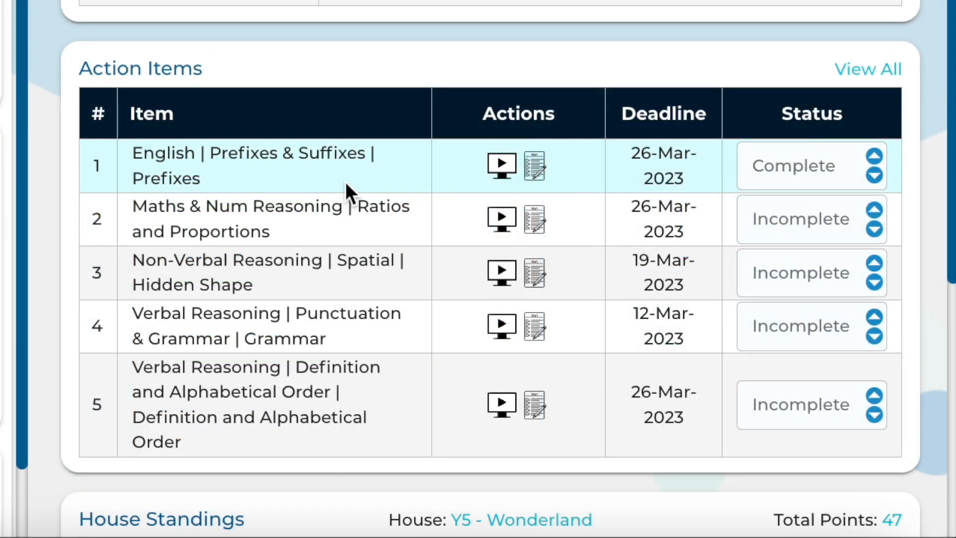
pyautogui.moveTo(357, 267)
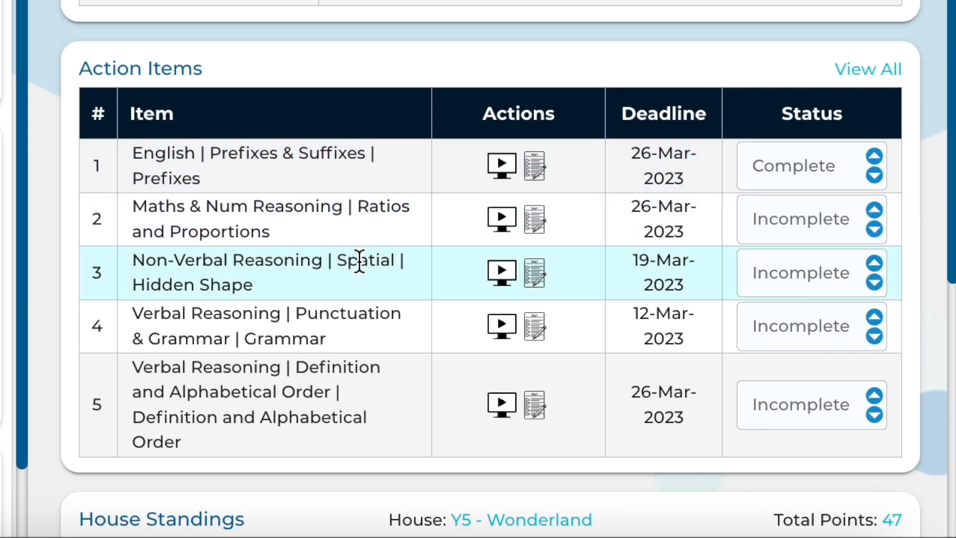
pyautogui.moveTo(366, 338)
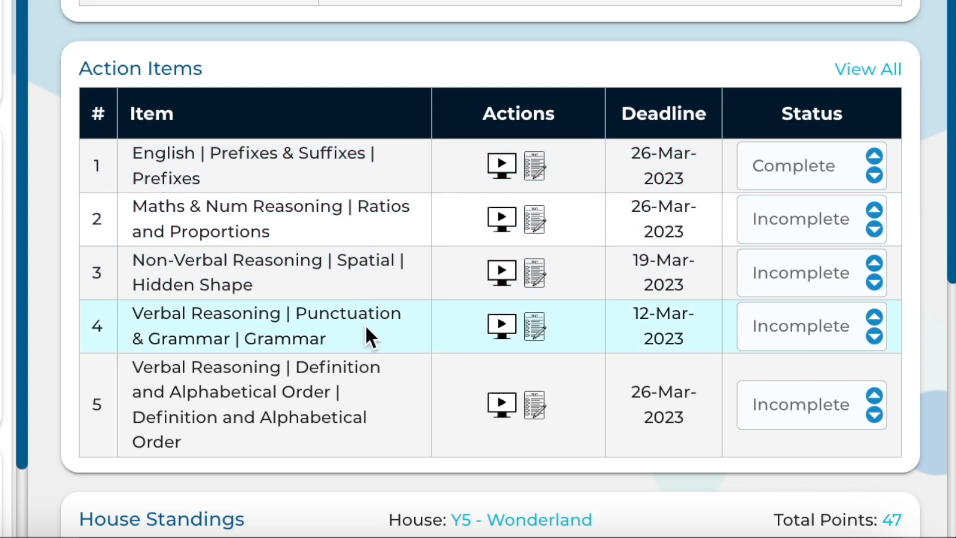
pyautogui.moveTo(419, 419)
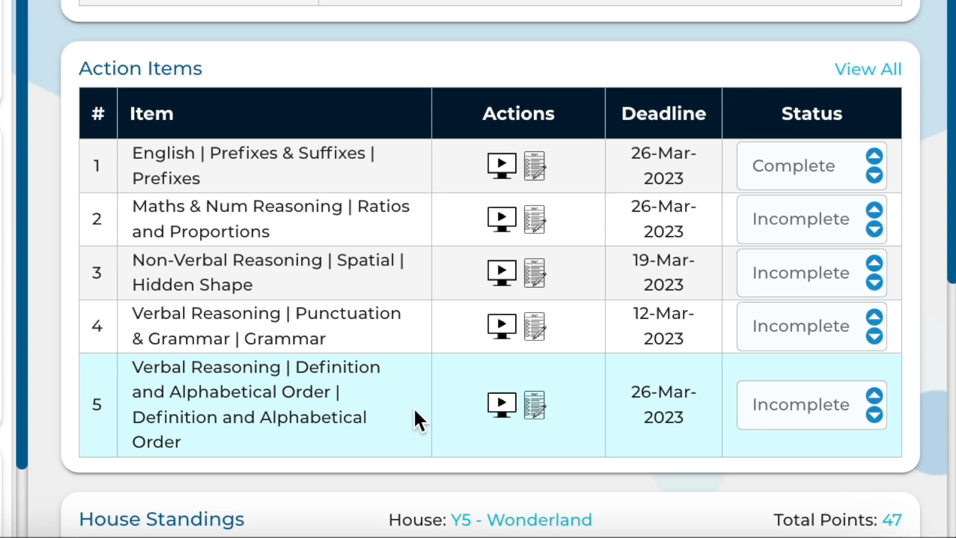
pyautogui.moveTo(501, 167)
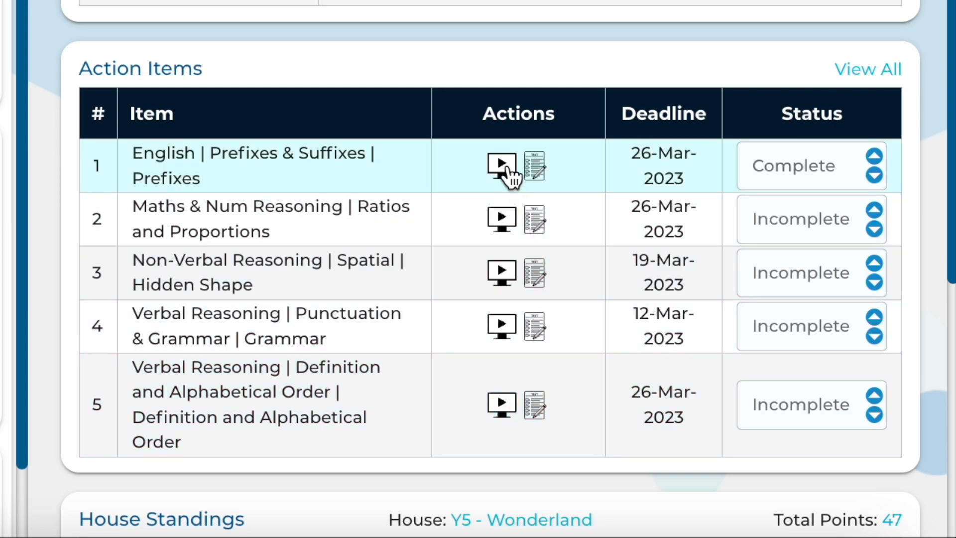
pyautogui.click(501, 167)
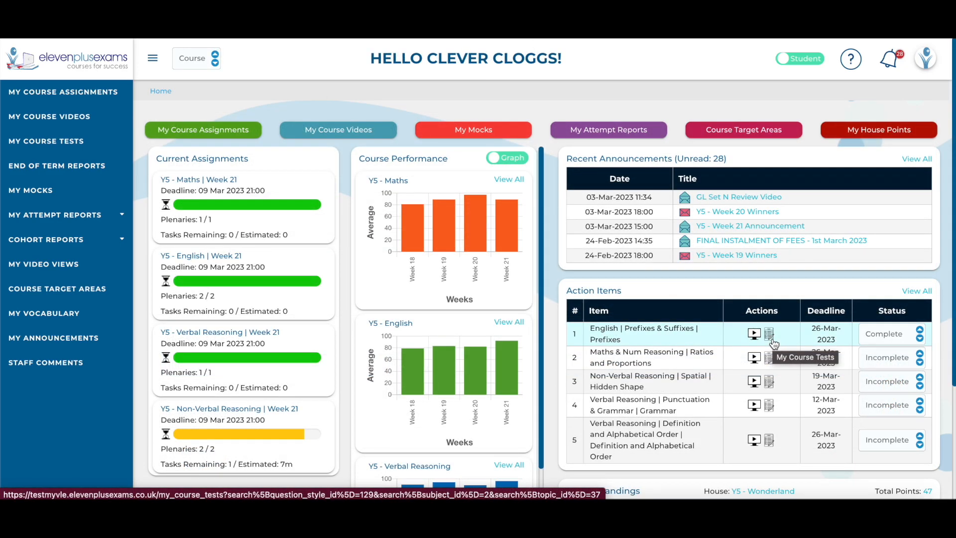
pyautogui.click(769, 334)
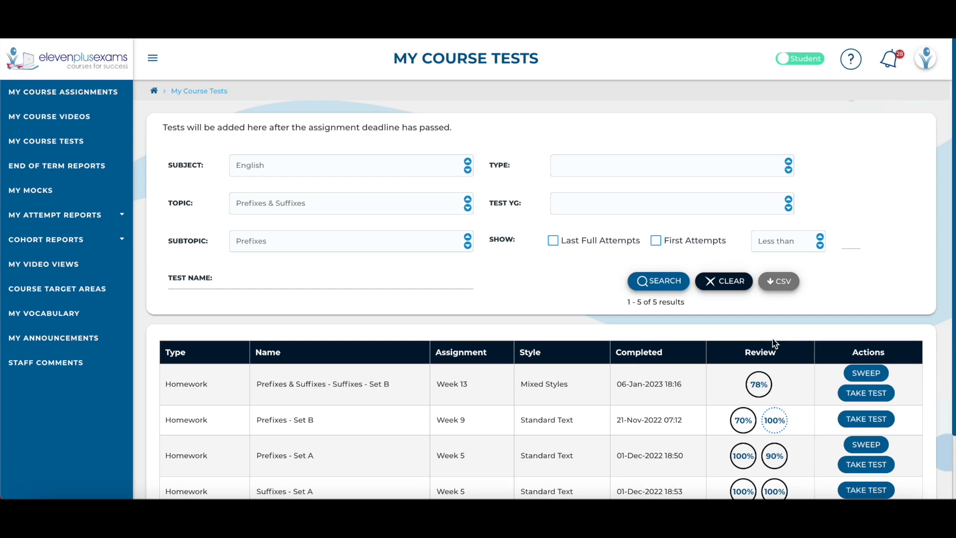
pyautogui.scroll(-3)
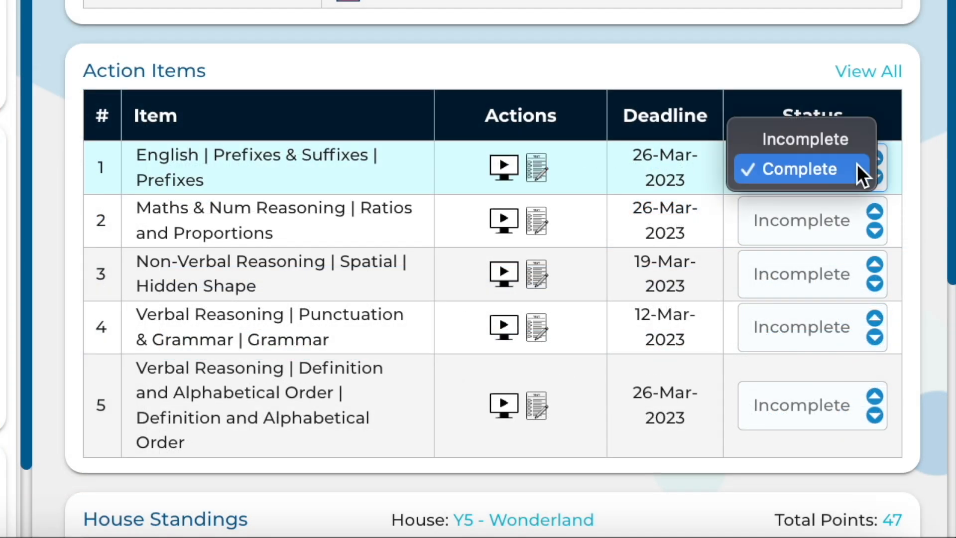
pyautogui.moveTo(804, 140)
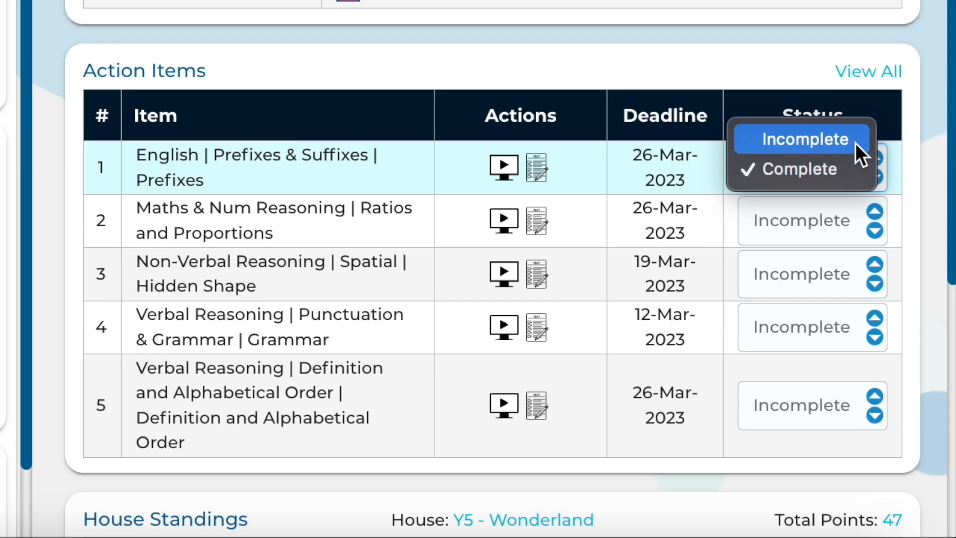
# Keep the first item marked Complete and view all action items on the Manage Action Items page.
pyautogui.click(797, 169)
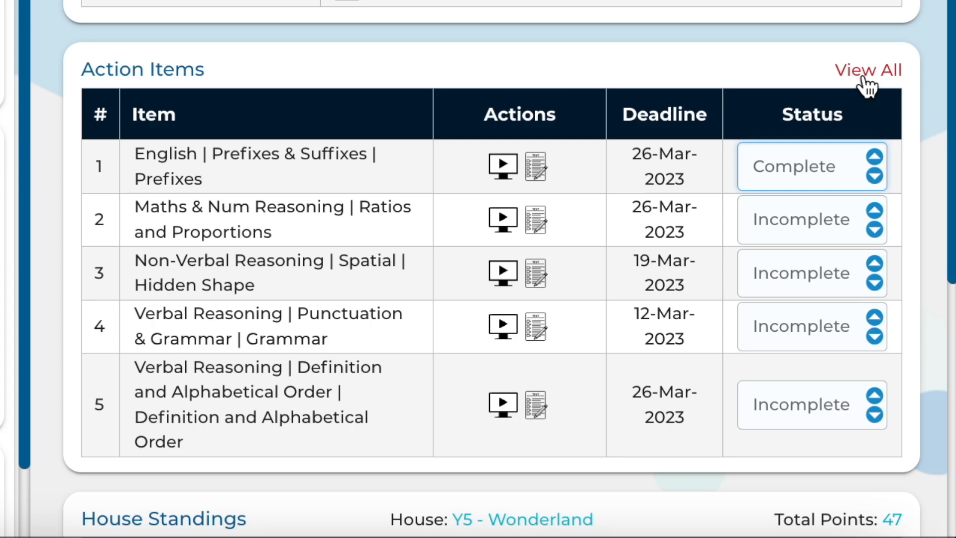
pyautogui.click(868, 70)
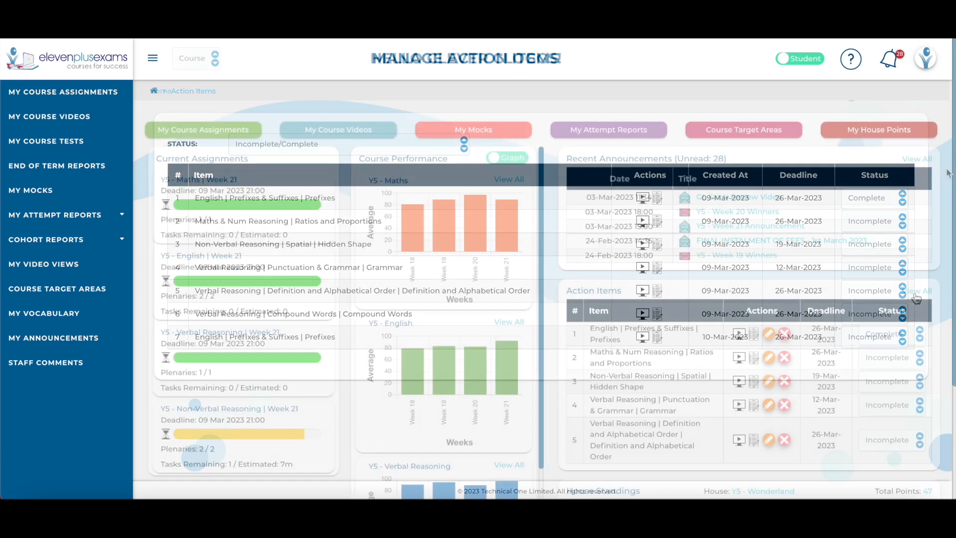
# Go back to the dashboard and switch the account from Student to Parent view.
pyautogui.click(160, 90)
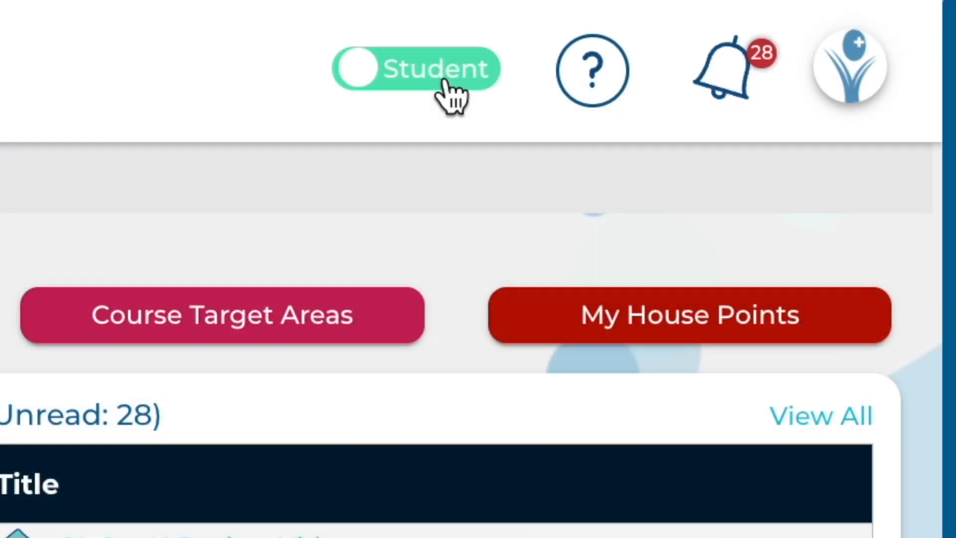
pyautogui.click(417, 69)
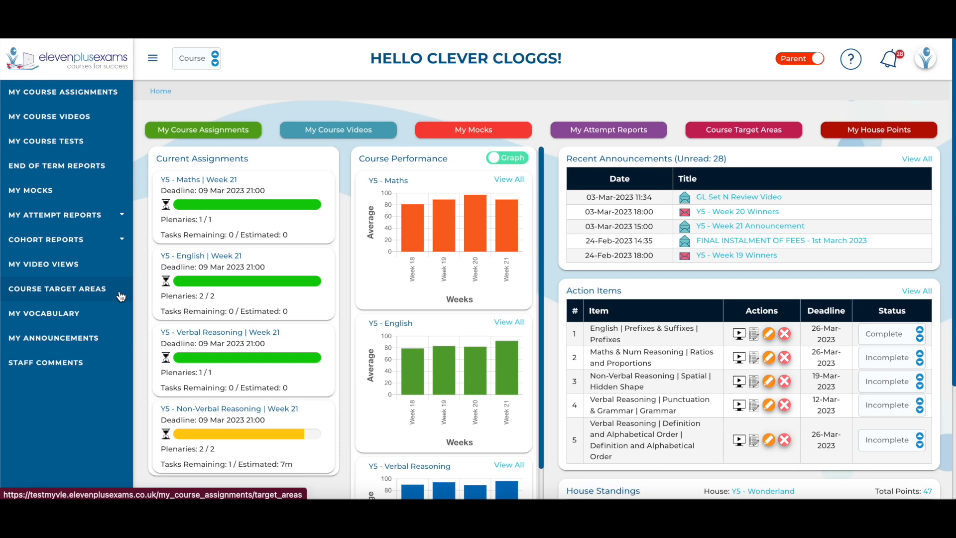
pyautogui.moveTo(57, 166)
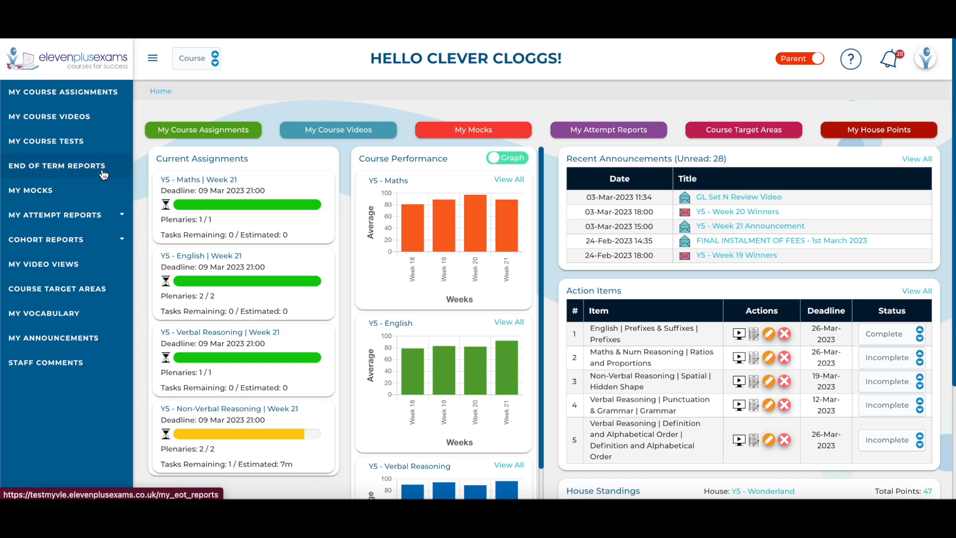
# Generate the Y5 - English Course Target Areas report with the 90% threshold.
pyautogui.click(57, 289)
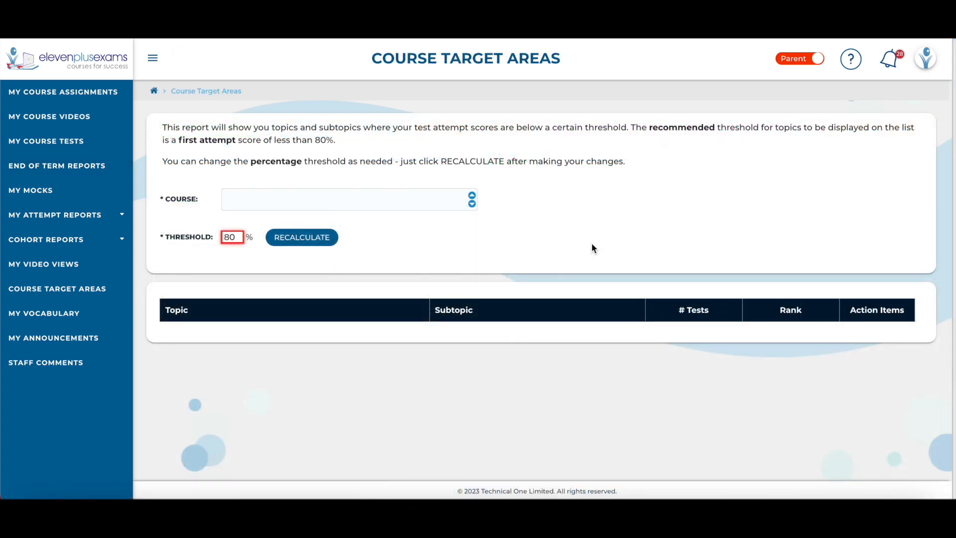
pyautogui.click(348, 199)
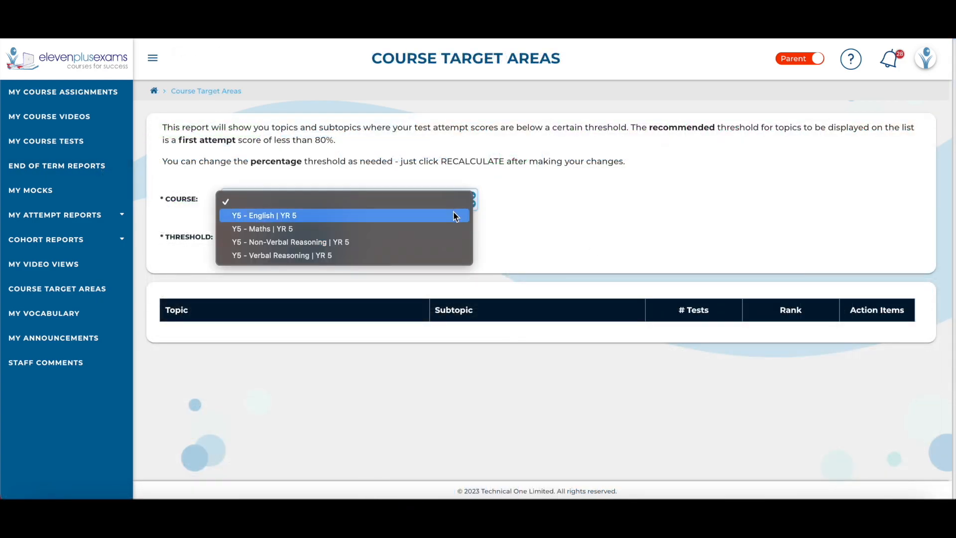
pyautogui.click(265, 215)
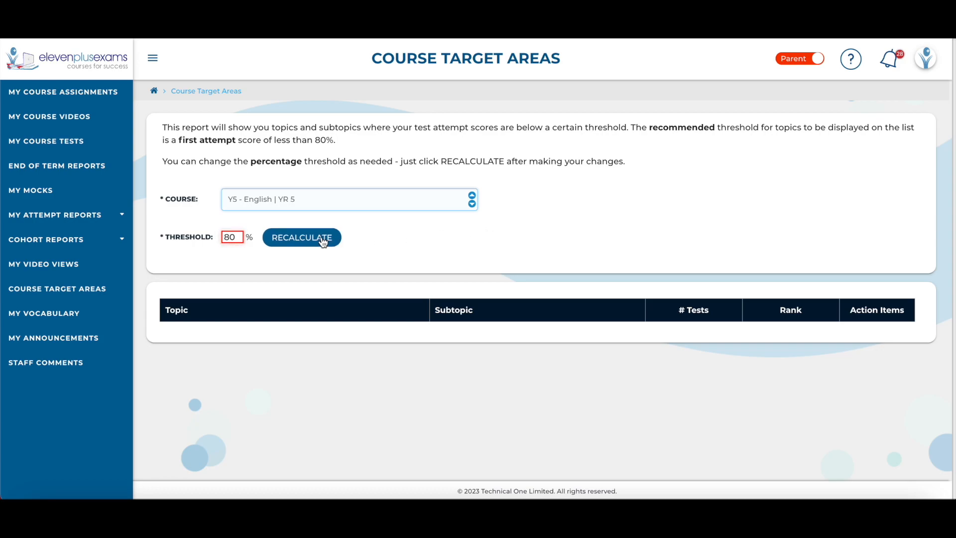
pyautogui.click(300, 237)
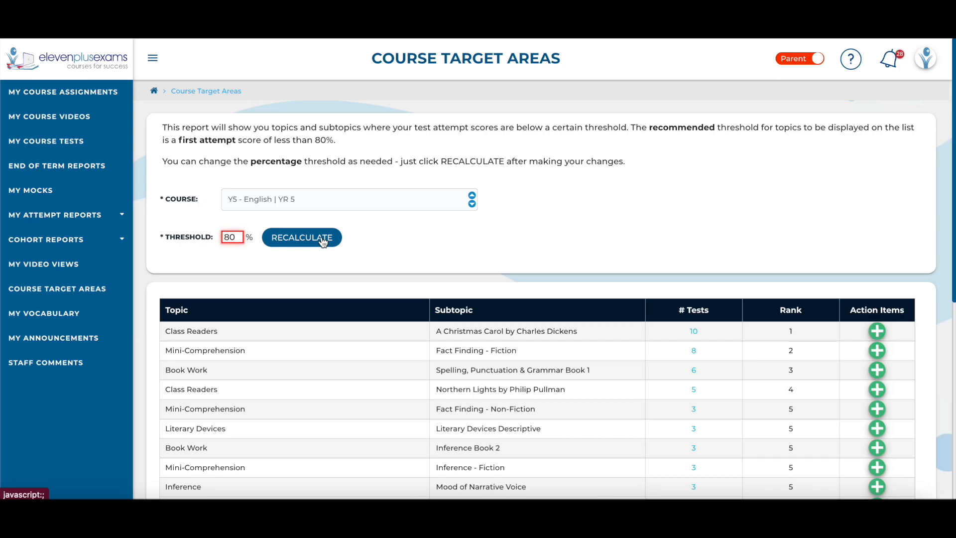
pyautogui.moveTo(304, 245)
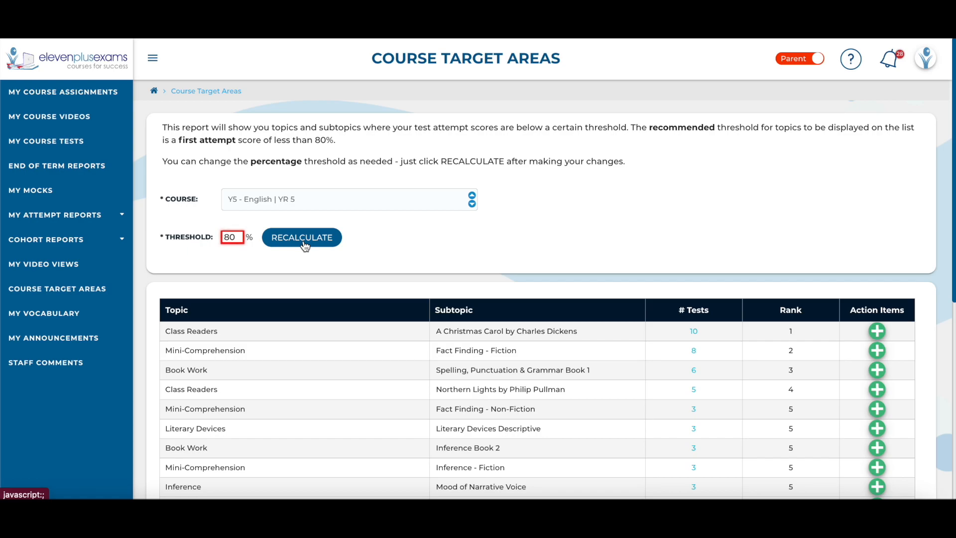
pyautogui.moveTo(867, 230)
pyautogui.write('90')
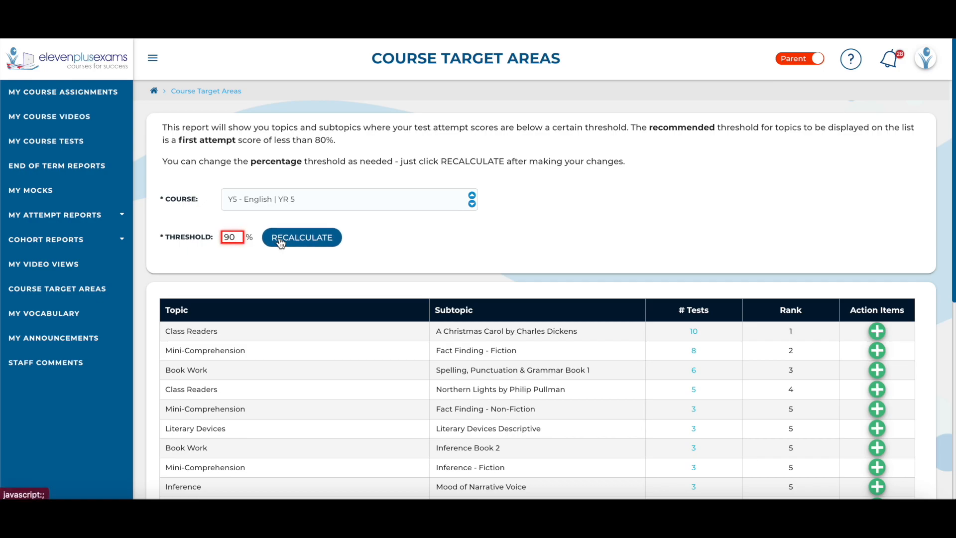
pyautogui.click(301, 237)
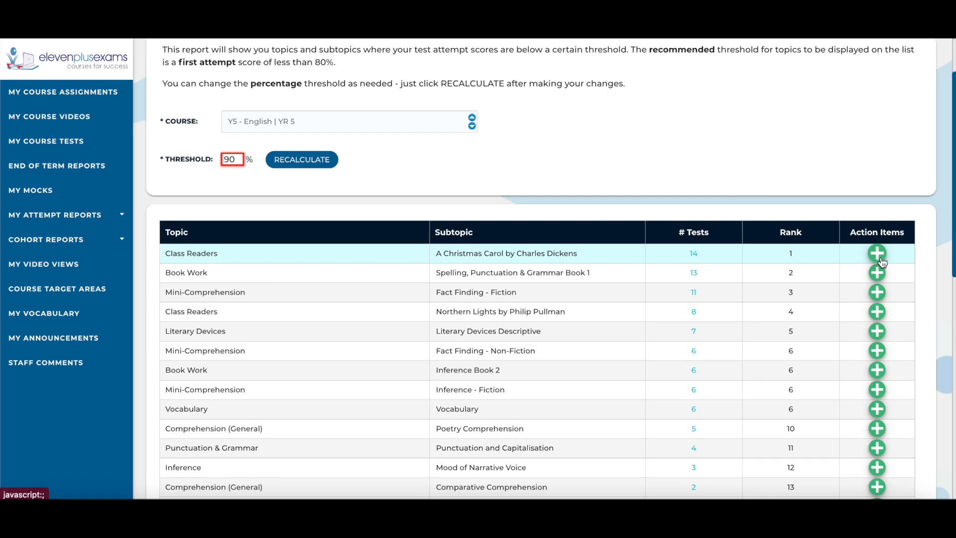
# Add A Christmas Carol by Charles Dickens as a new action item and save it.
pyautogui.click(876, 253)
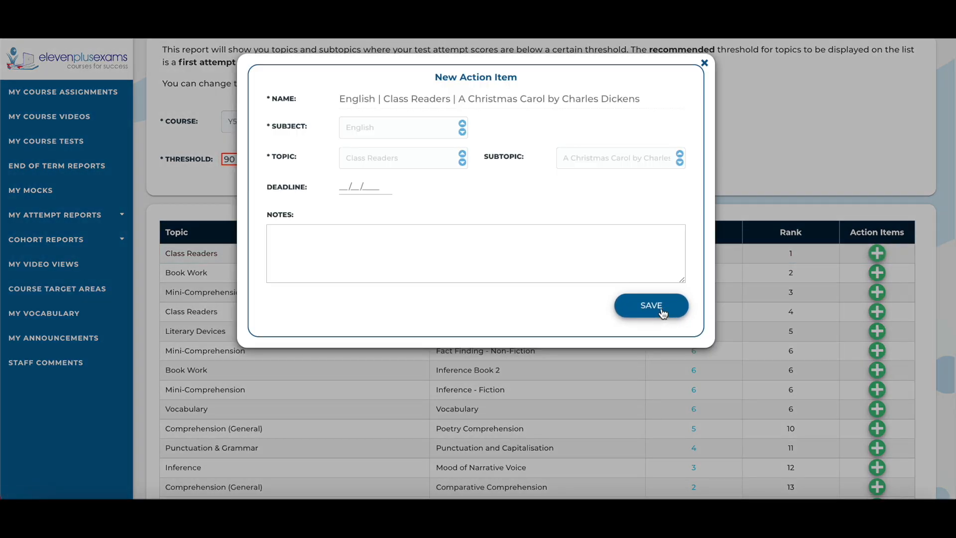
pyautogui.click(651, 305)
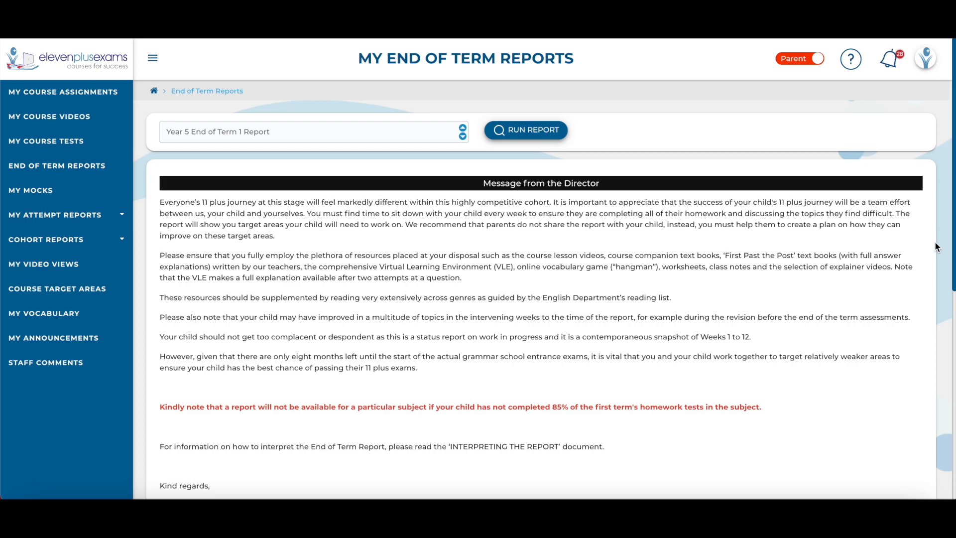
# Review the Year 5 Term 1 report's Mathematics, Verbal Reasoning and English results.
pyautogui.scroll(-3)
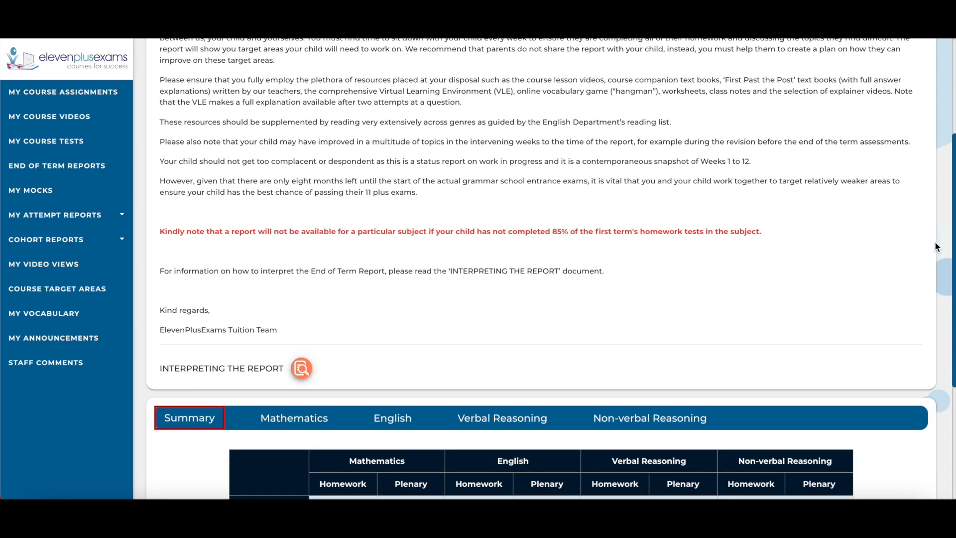
pyautogui.scroll(-3)
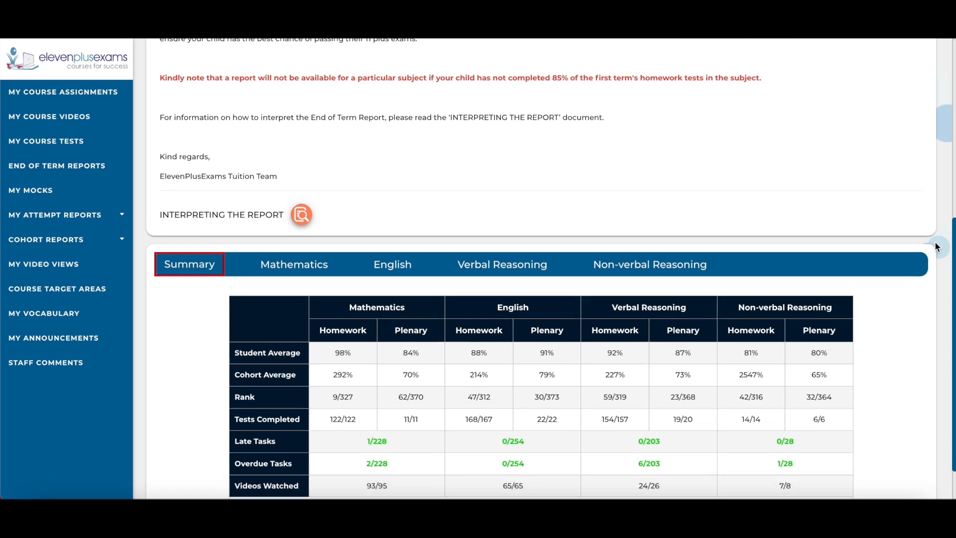
pyautogui.scroll(-3)
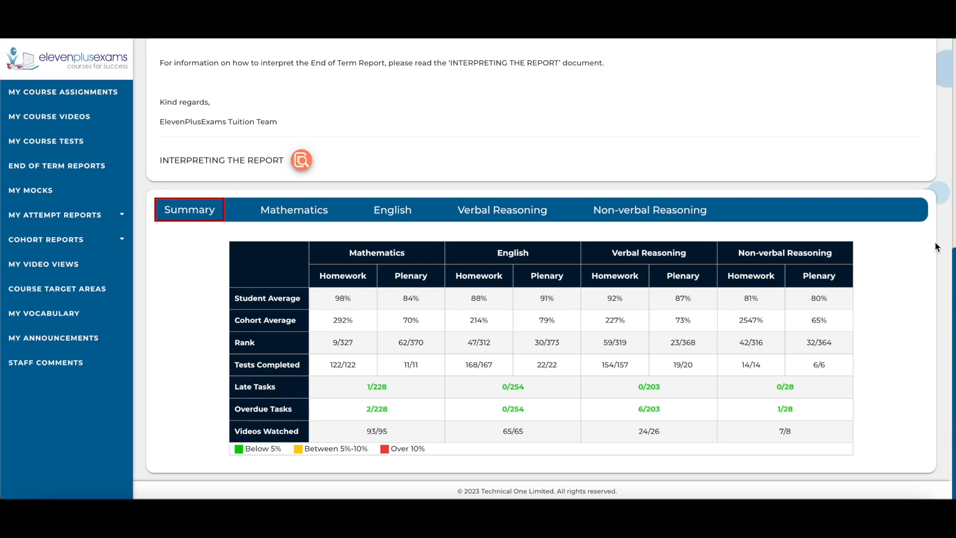
pyautogui.moveTo(892, 268)
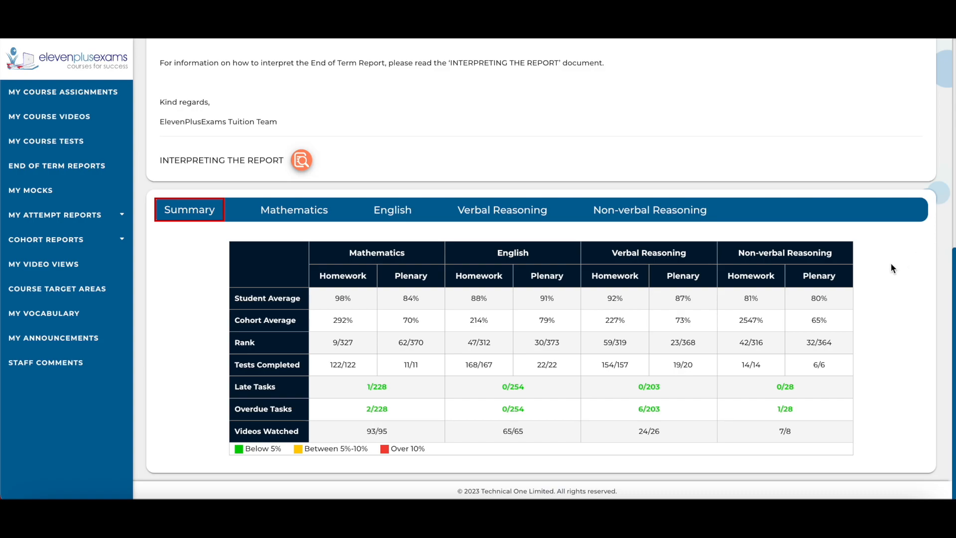
pyautogui.moveTo(293, 211)
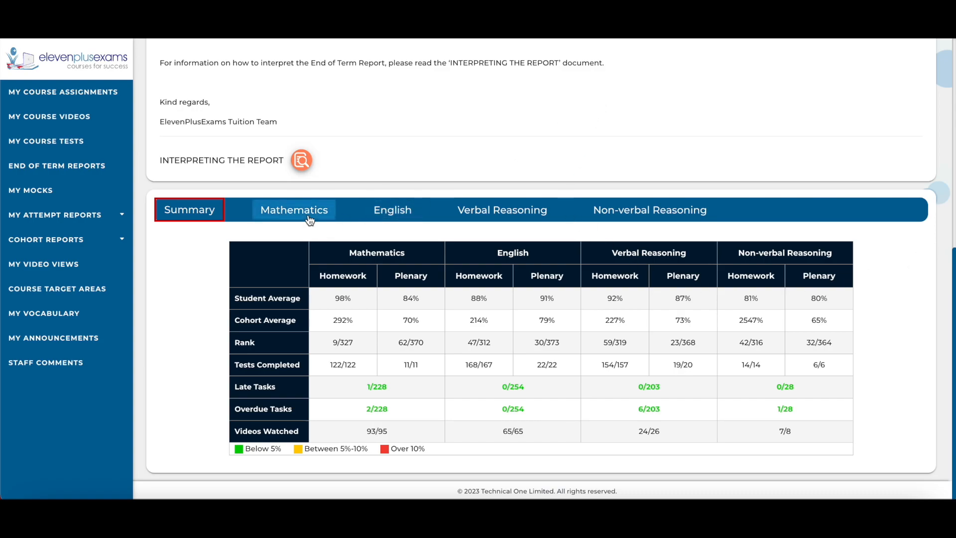
pyautogui.click(293, 211)
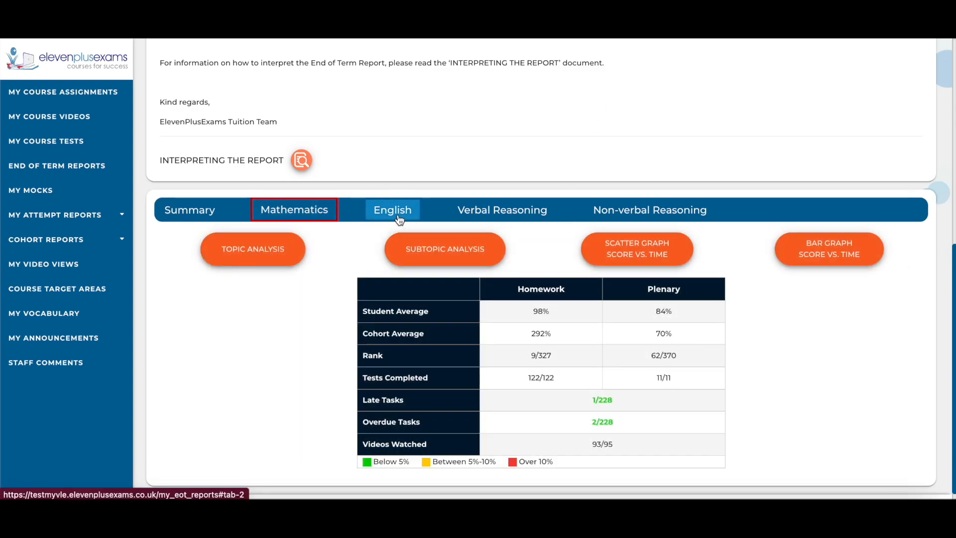
pyautogui.click(501, 210)
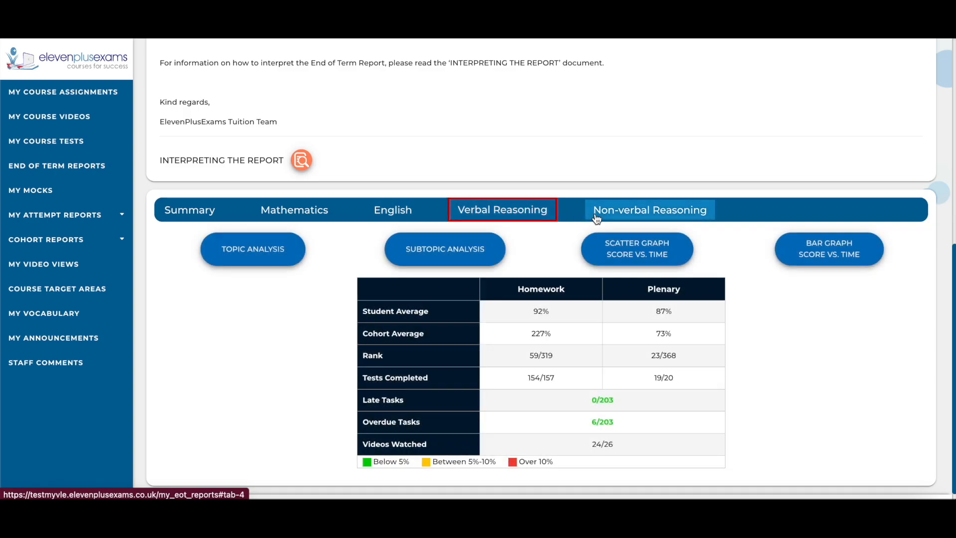
pyautogui.click(392, 210)
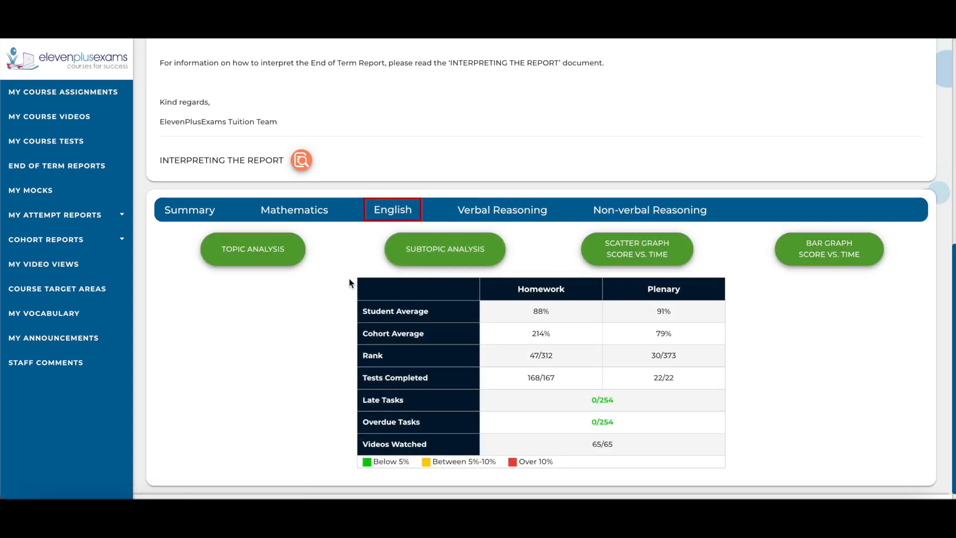
pyautogui.moveTo(306, 273)
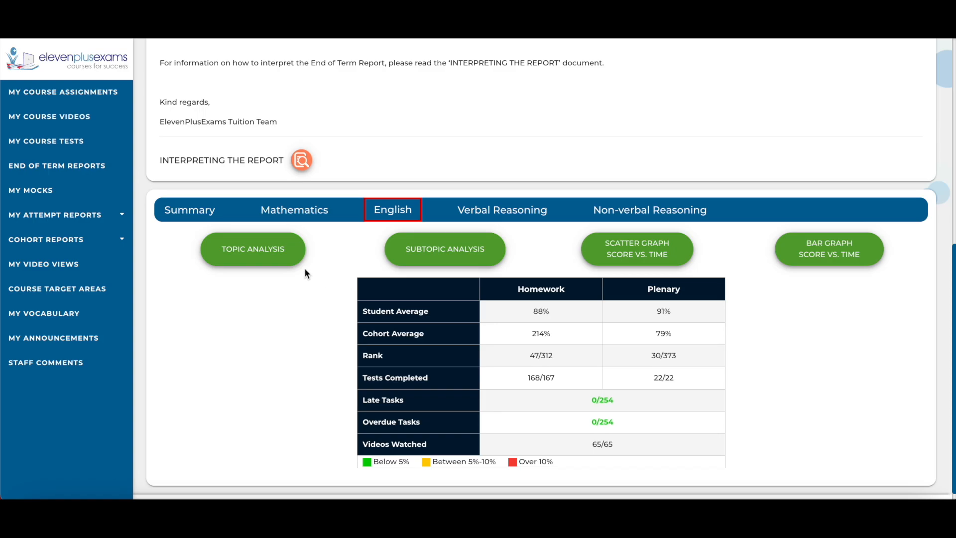
# From the English Subtopic Analysis, add Poetry Comprehension as a new action item and save it.
pyautogui.click(252, 249)
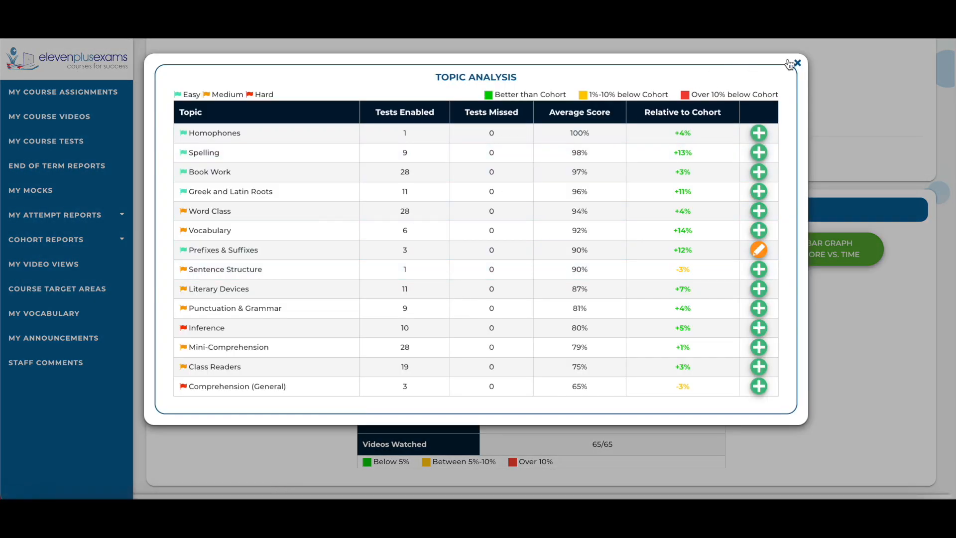
pyautogui.click(759, 249)
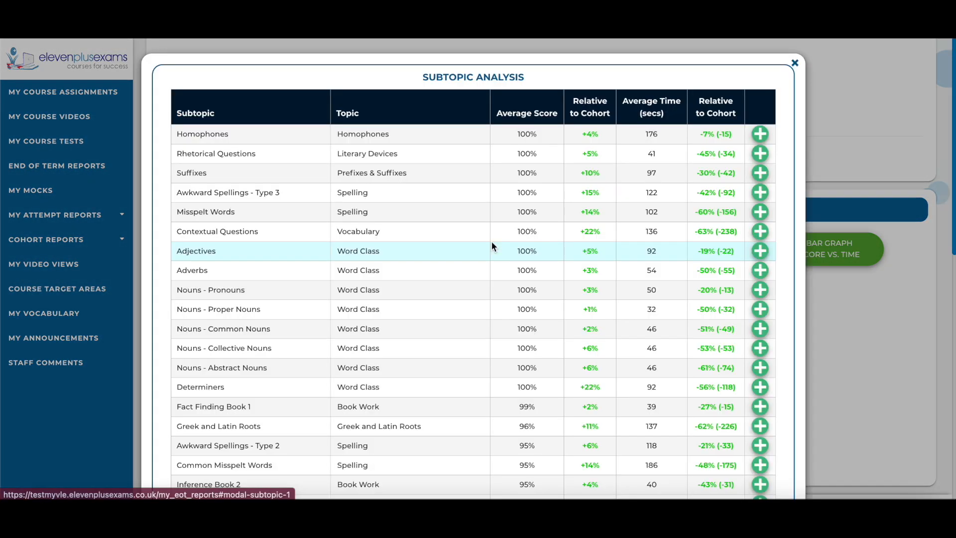
pyautogui.scroll(3)
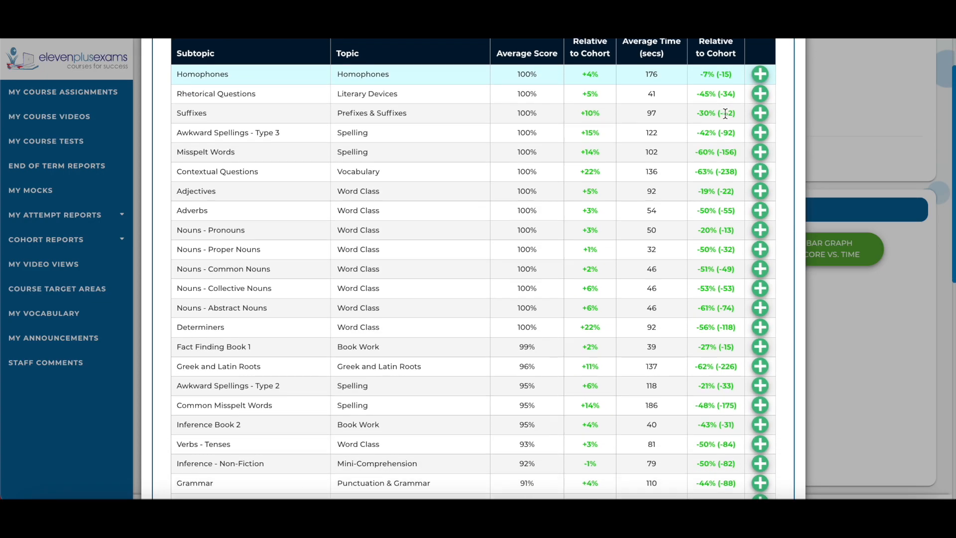
pyautogui.scroll(-3)
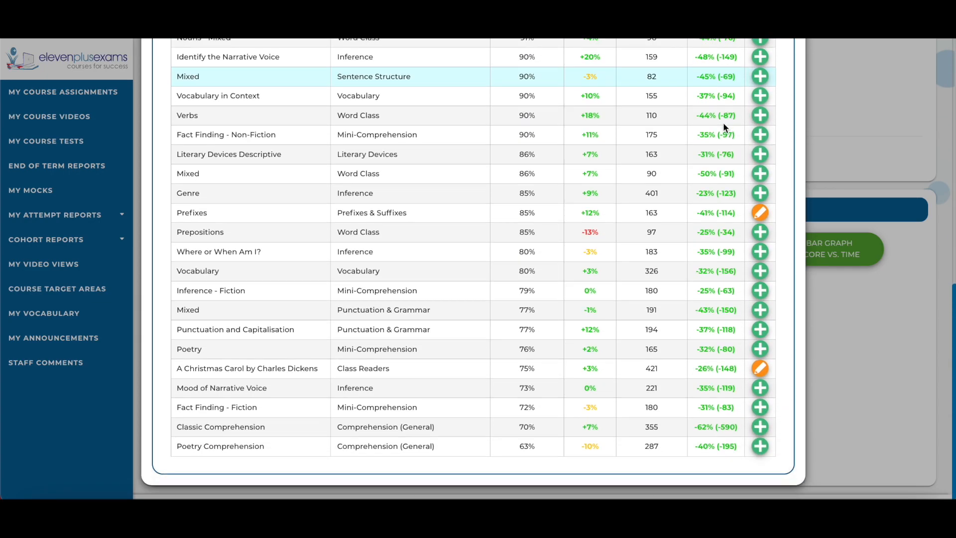
pyautogui.moveTo(697, 454)
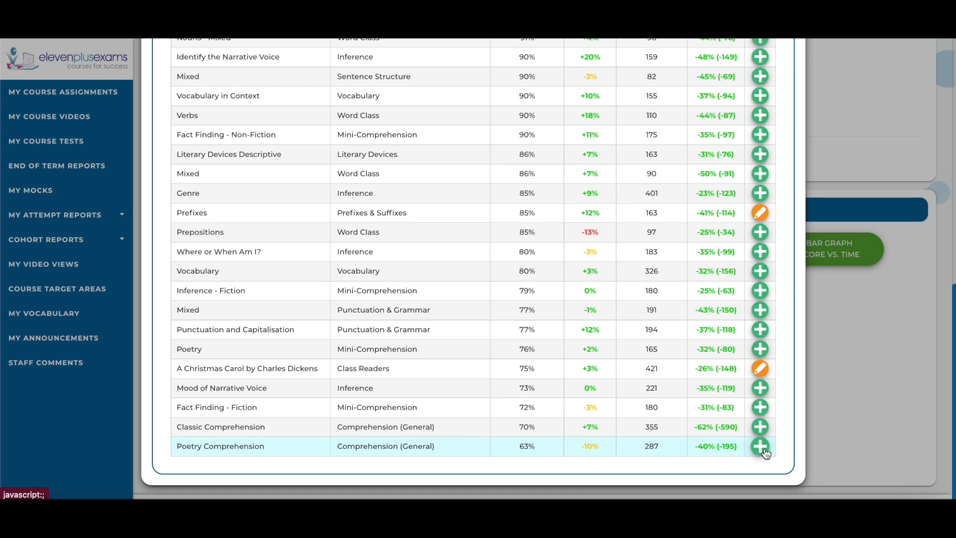
pyautogui.click(760, 446)
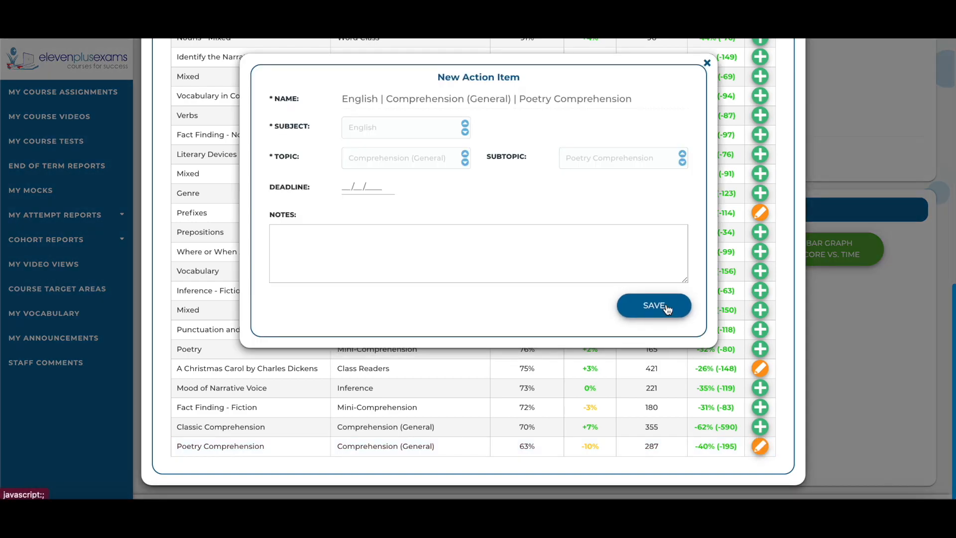
pyautogui.click(653, 305)
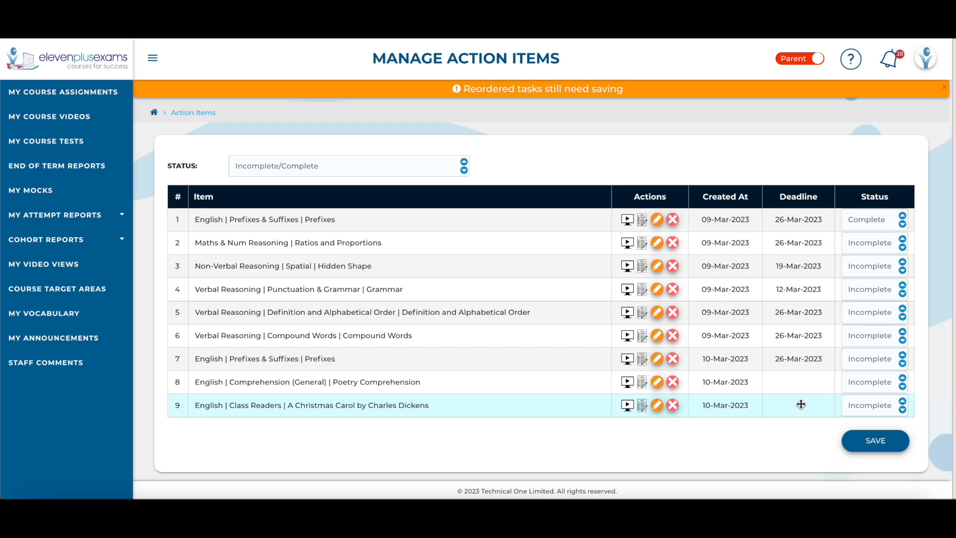
pyautogui.moveTo(875, 440)
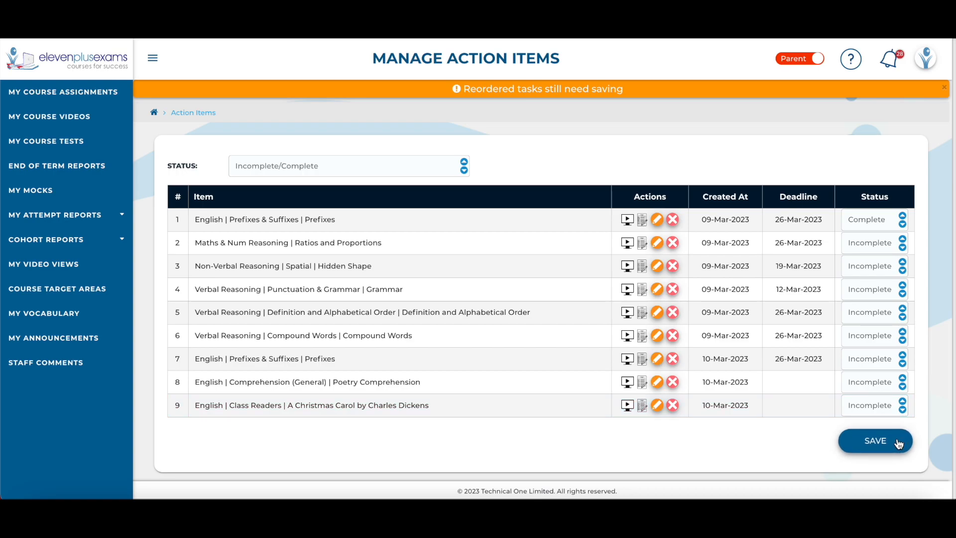